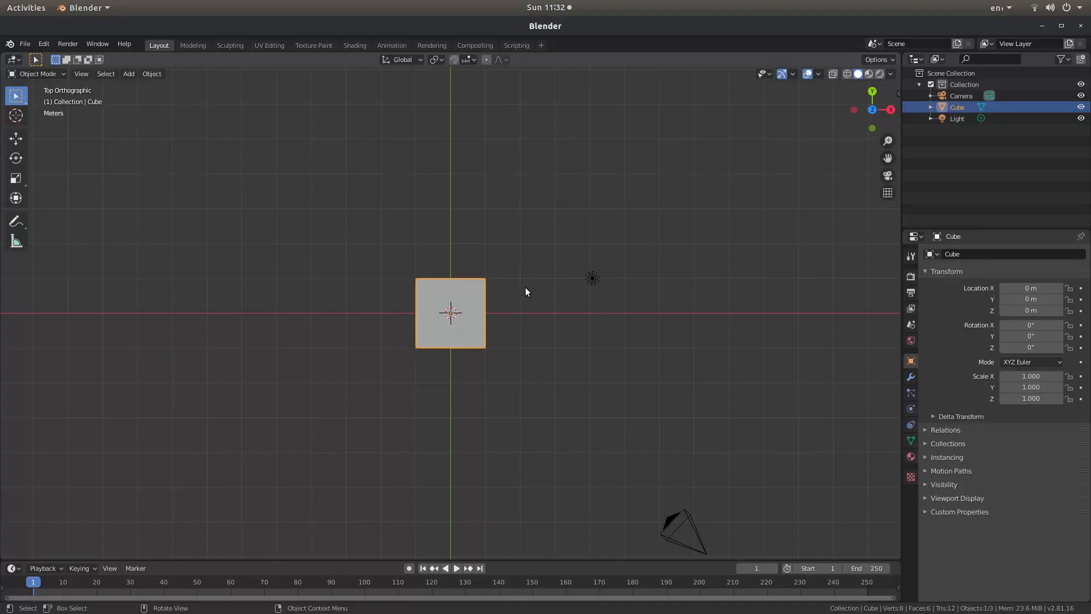
mouse_move(418, 270)
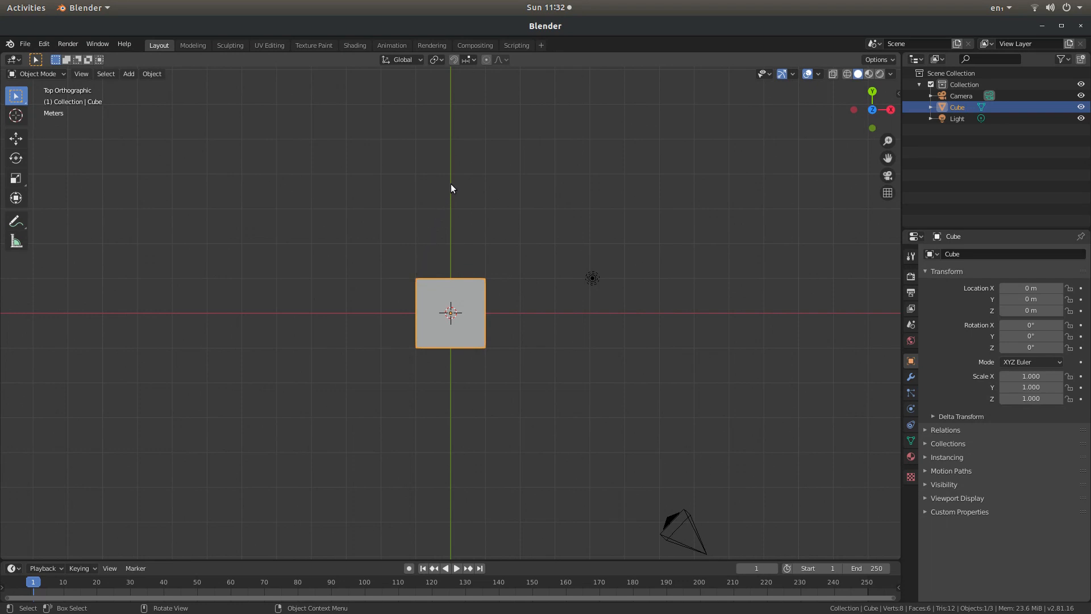
mouse_move(414, 282)
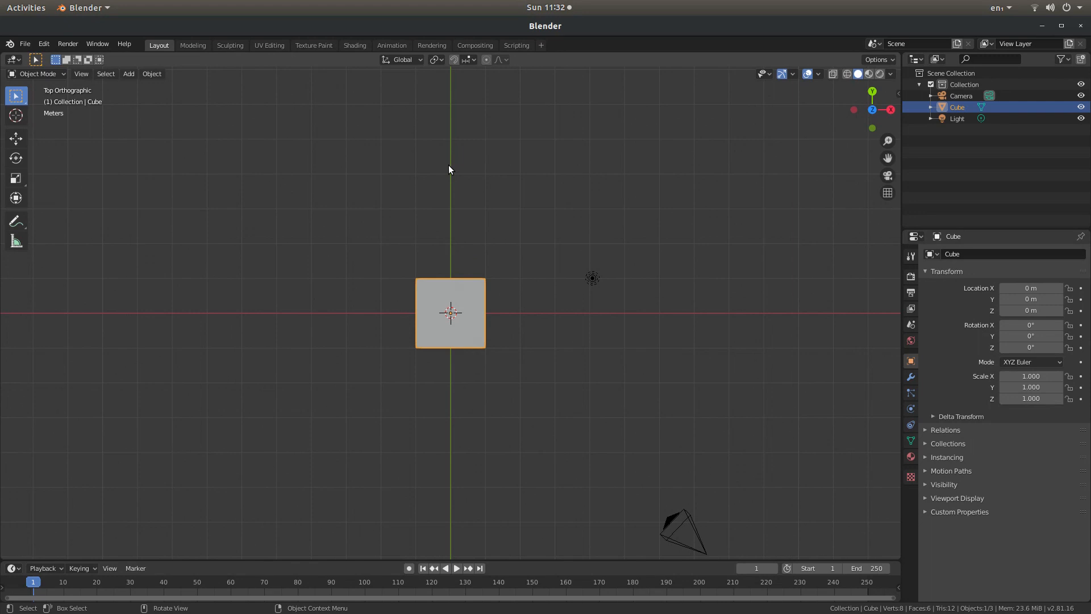
mouse_move(487, 278)
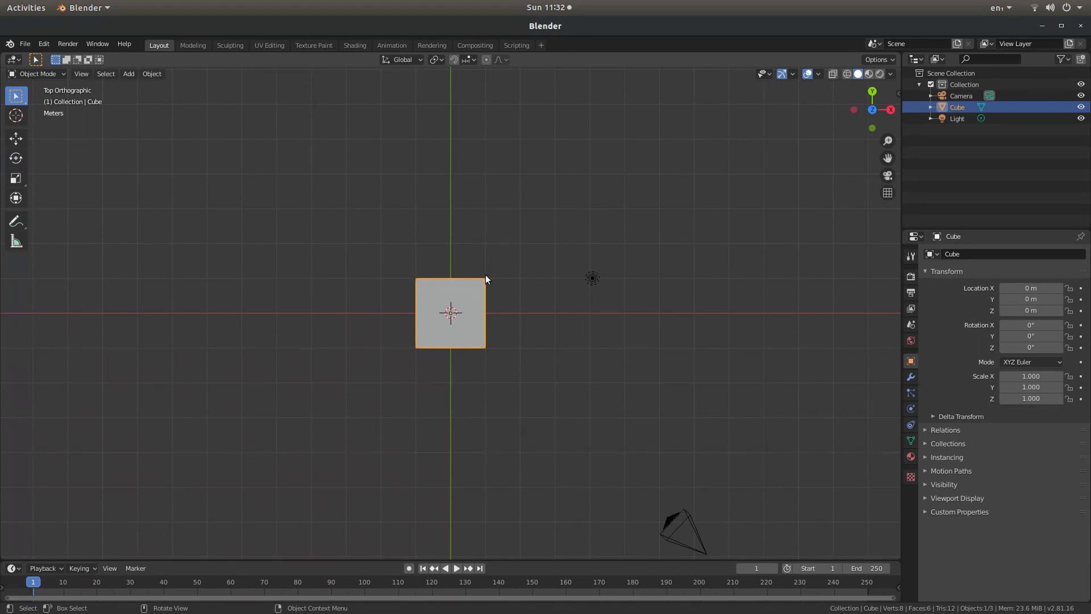
mouse_move(496, 265)
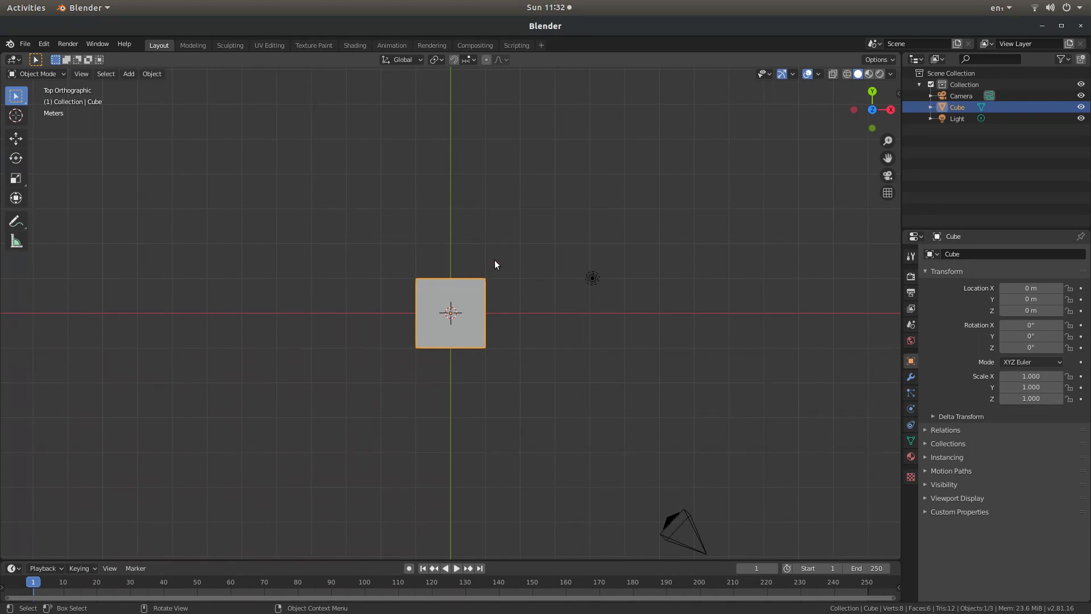
mouse_move(444, 288)
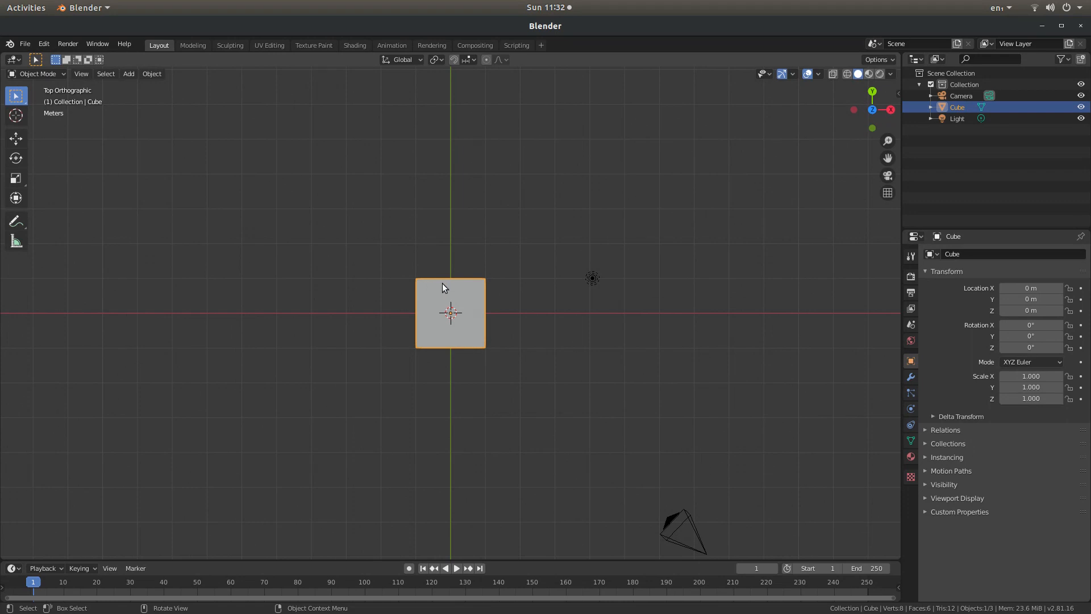
mouse_move(482, 282)
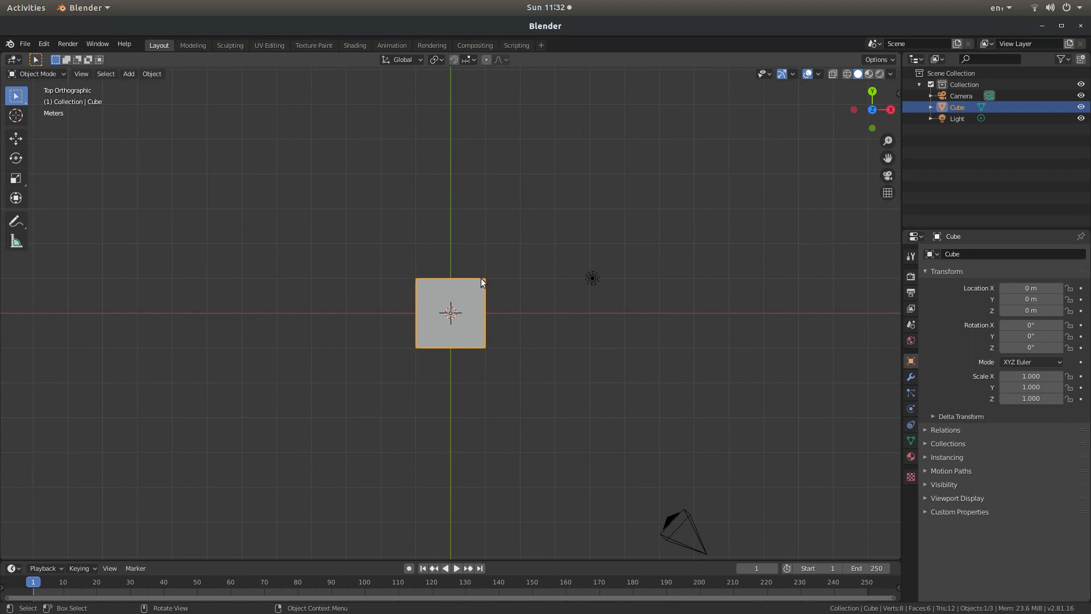
mouse_move(452, 284)
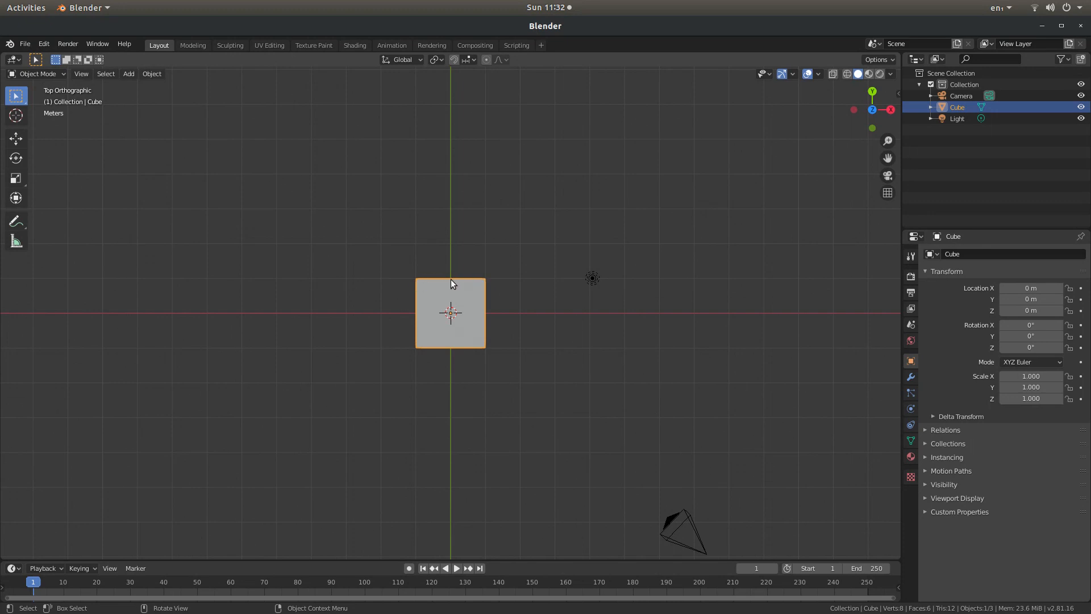
mouse_move(461, 288)
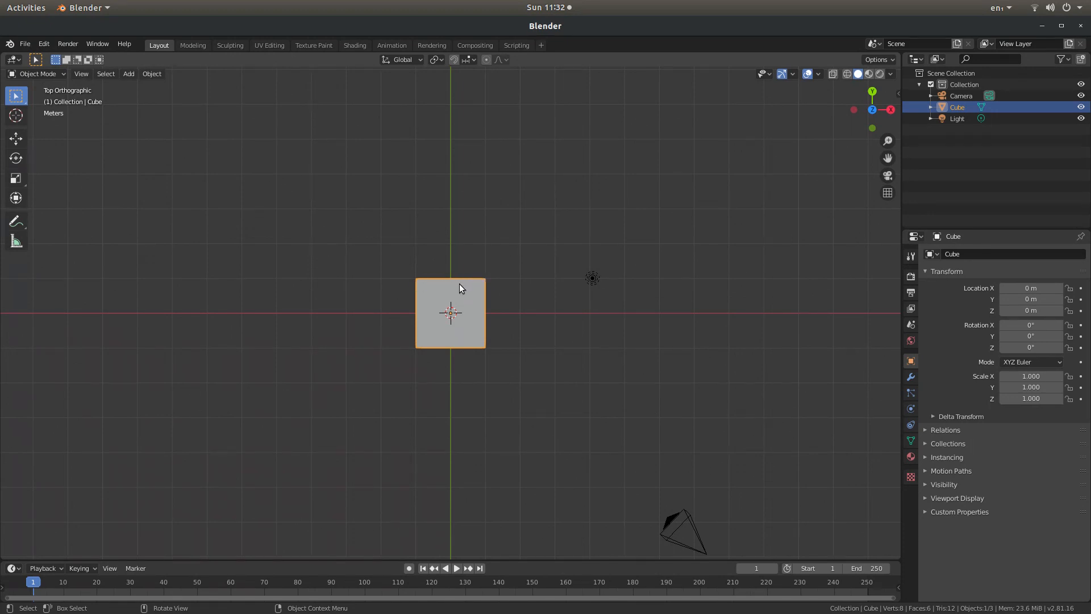
mouse_move(464, 294)
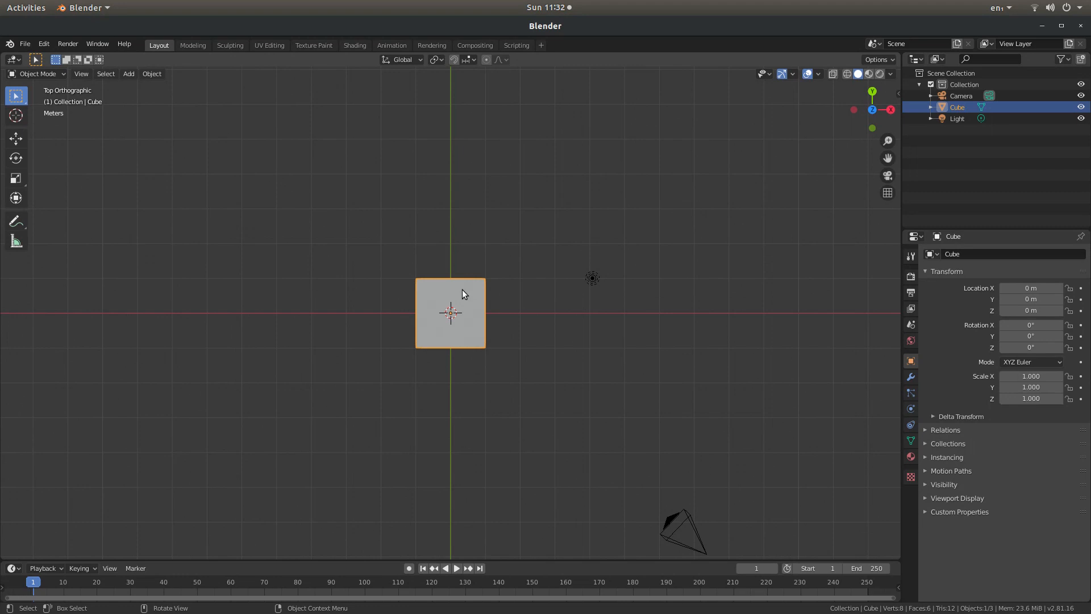
mouse_move(468, 297)
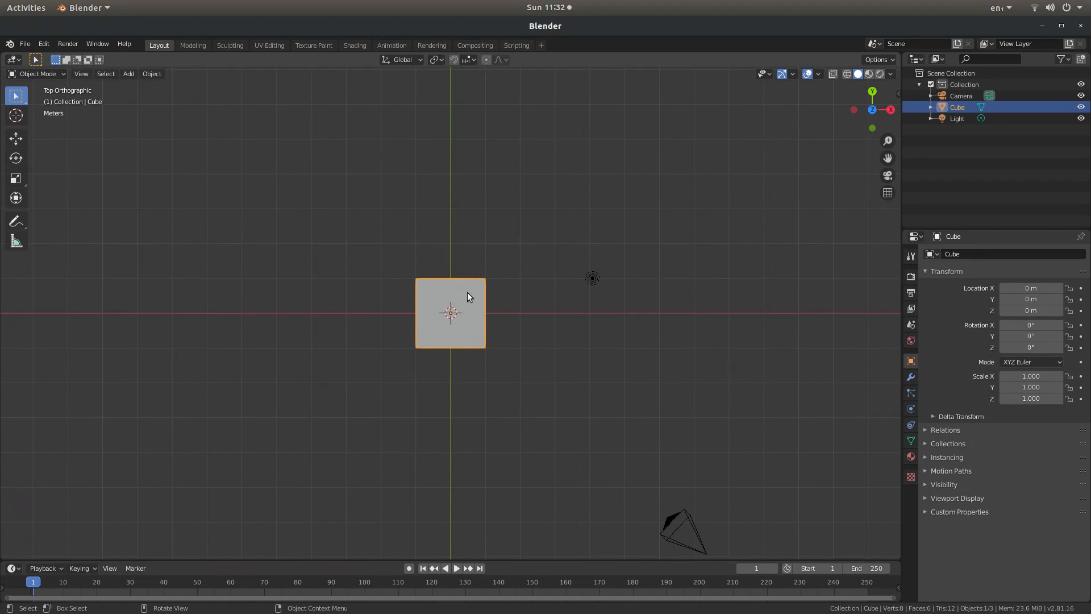
mouse_move(459, 292)
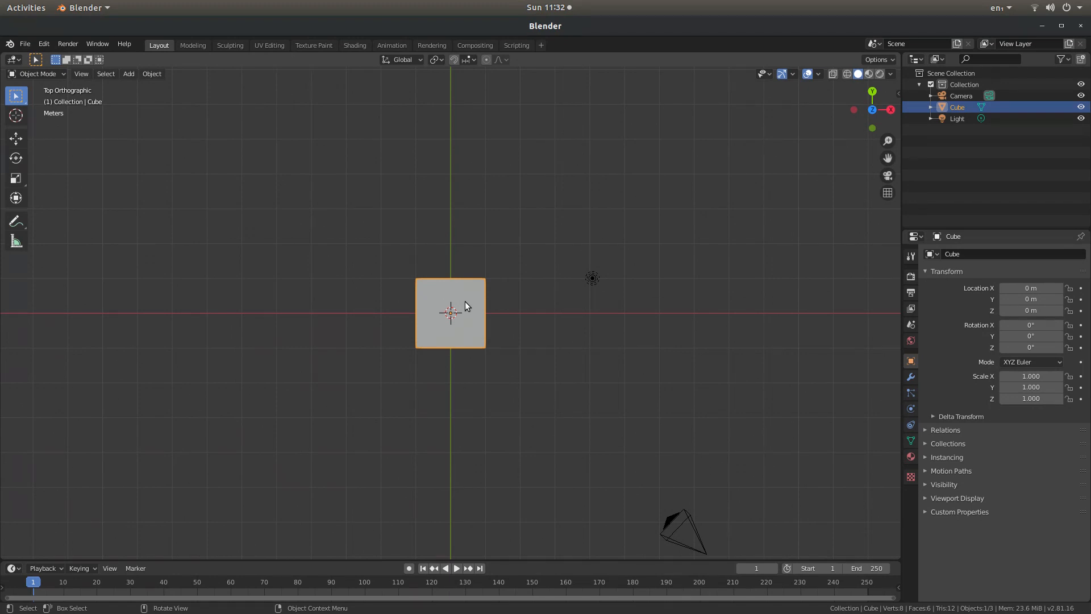
mouse_move(47, 23)
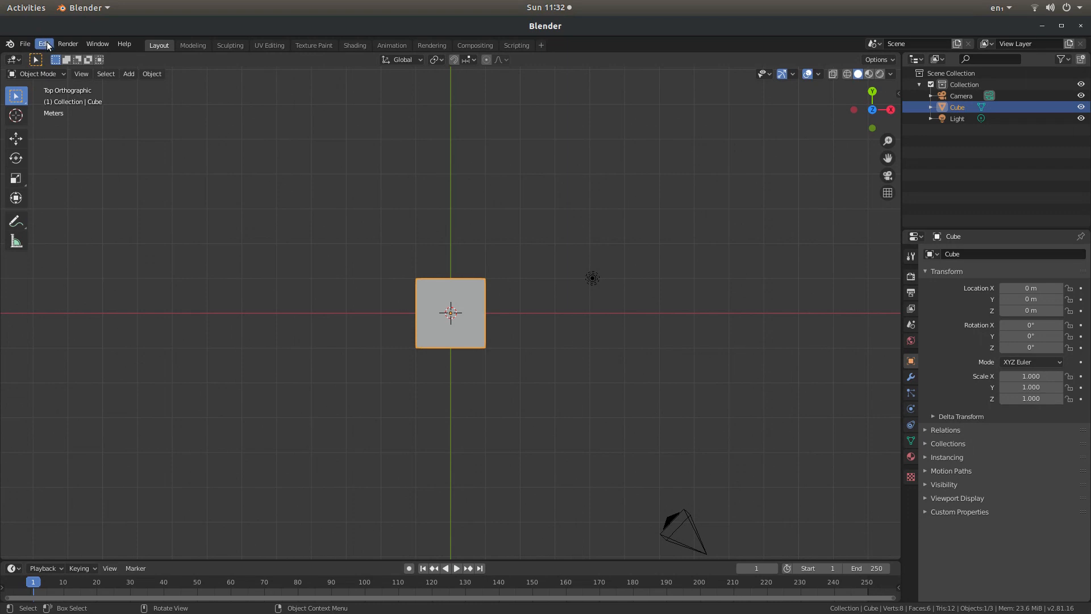
Set Default Interpolation under Animation > F-Curves to Linear and save the preferences
left_click(44, 43)
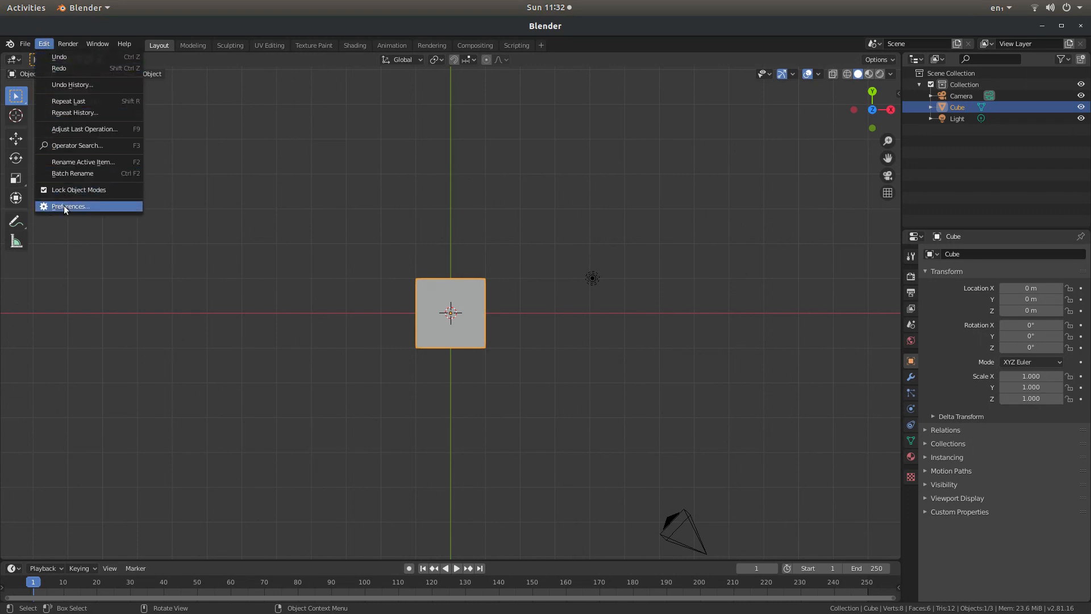
left_click(71, 206)
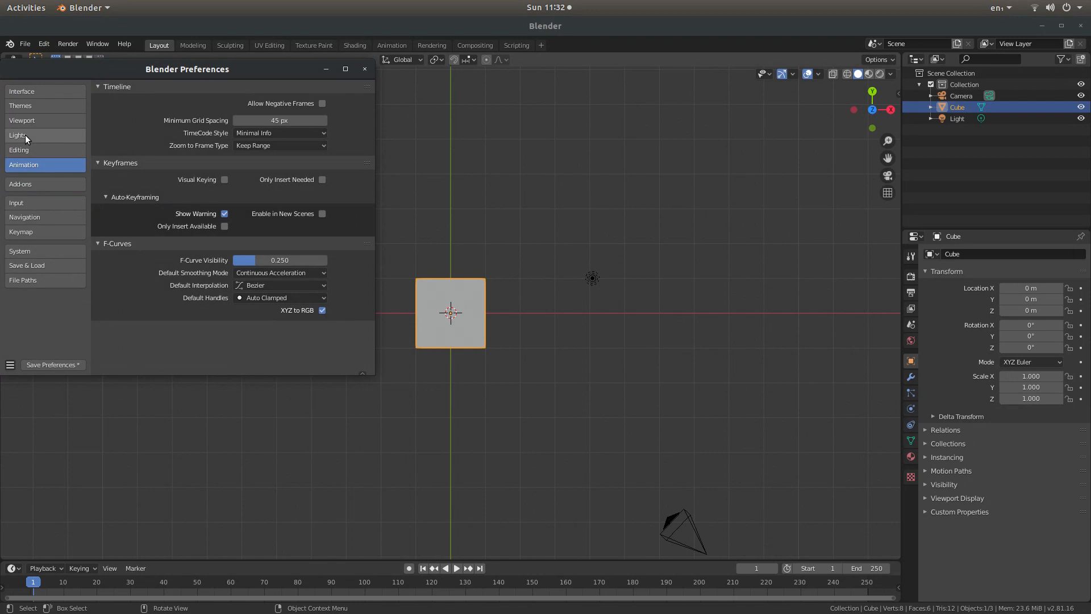
mouse_move(370, 143)
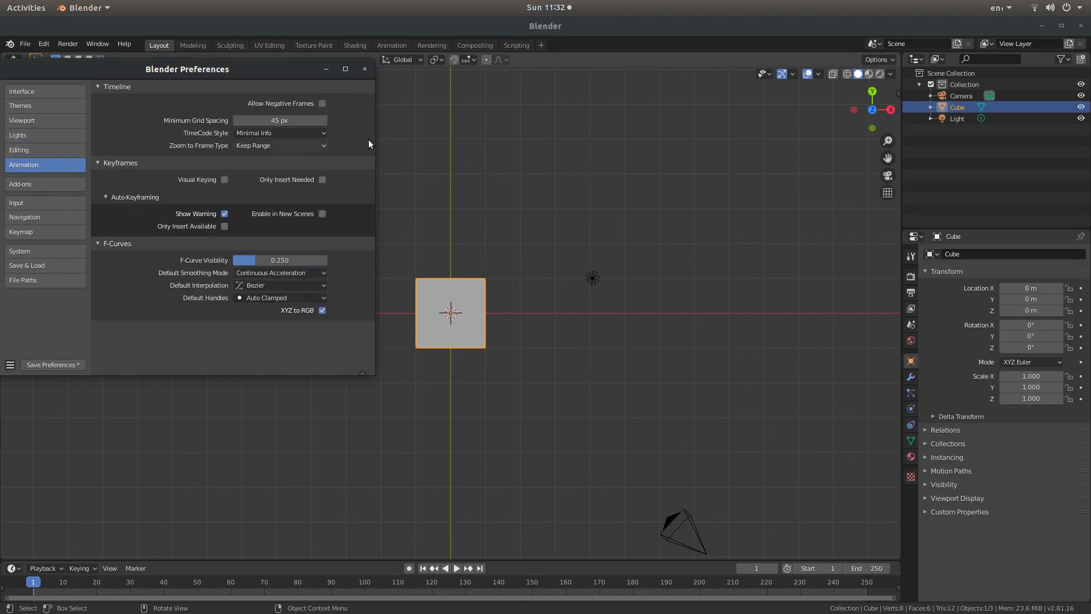
mouse_move(181, 285)
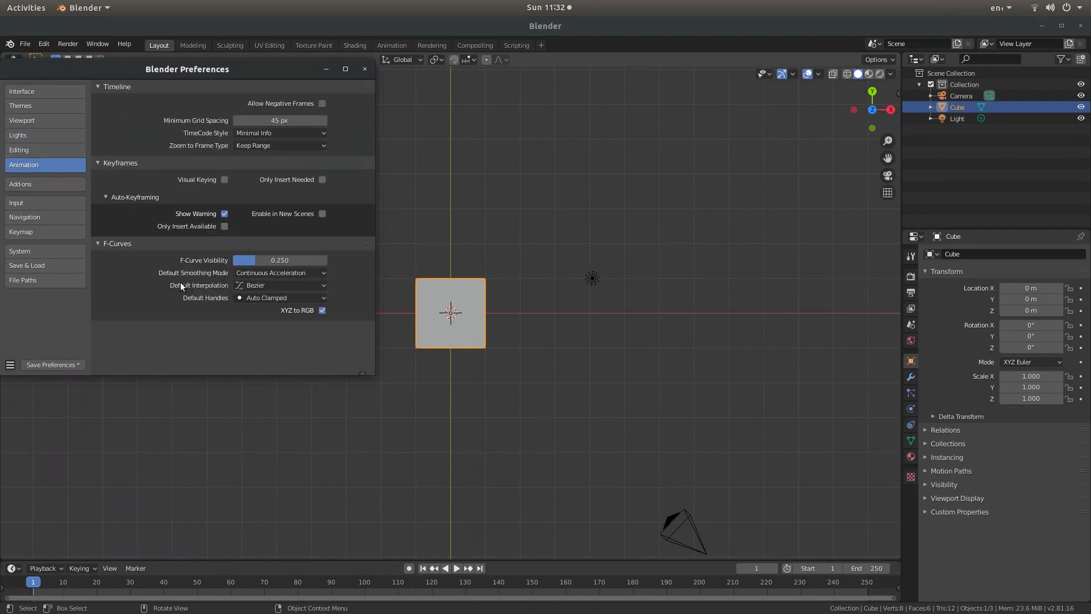
mouse_move(207, 292)
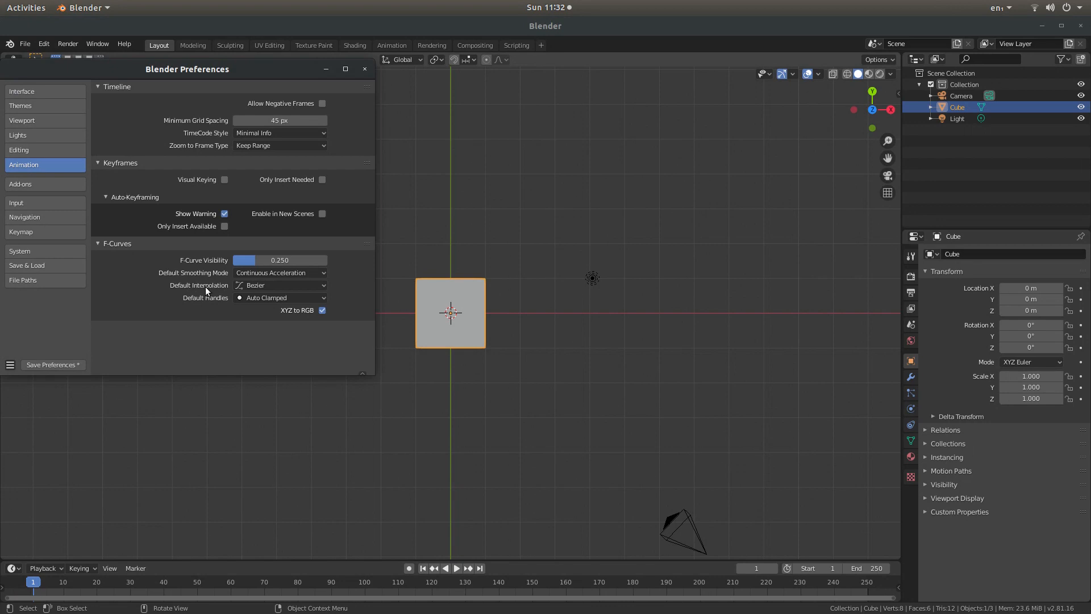
mouse_move(269, 286)
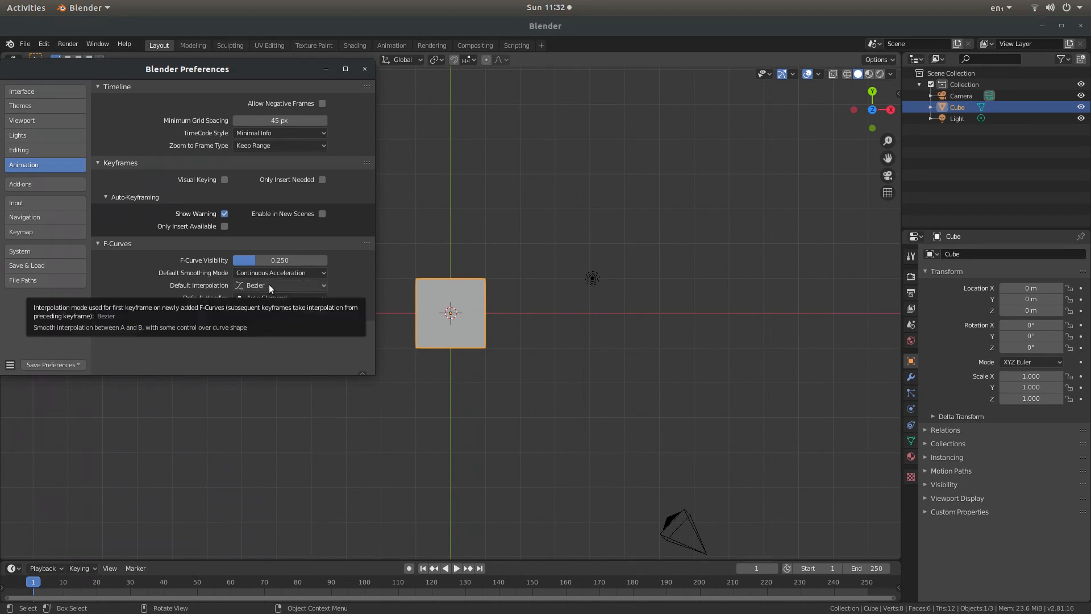
left_click(279, 284)
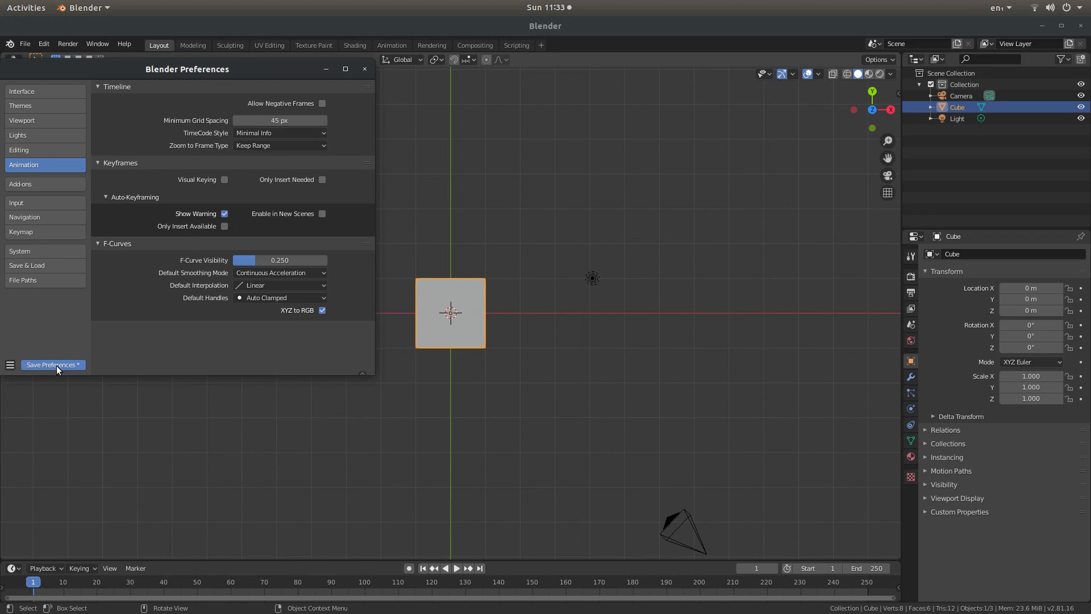
left_click(53, 365)
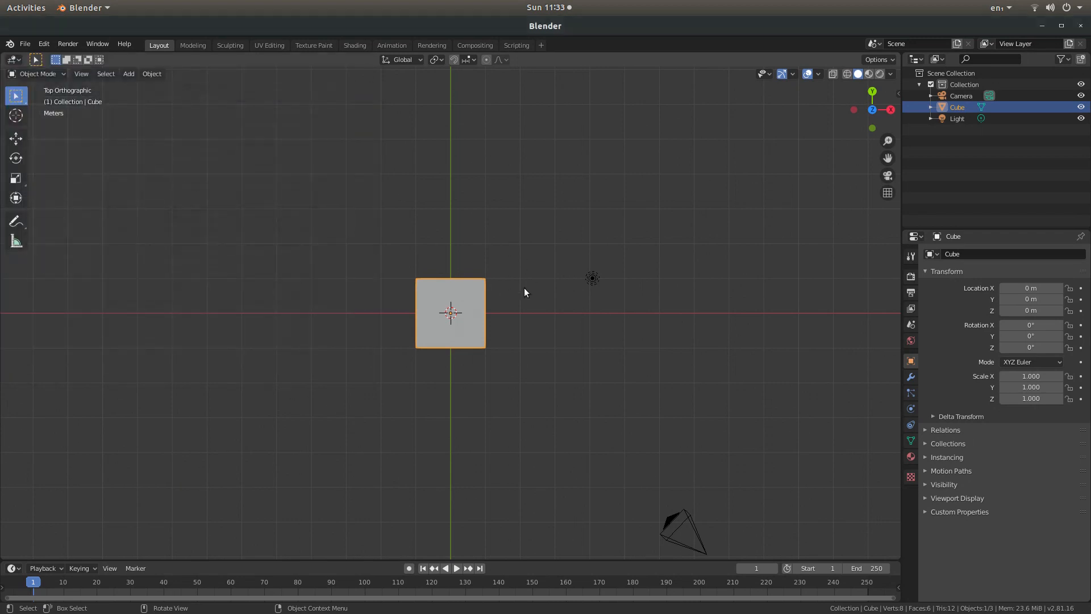
mouse_move(411, 575)
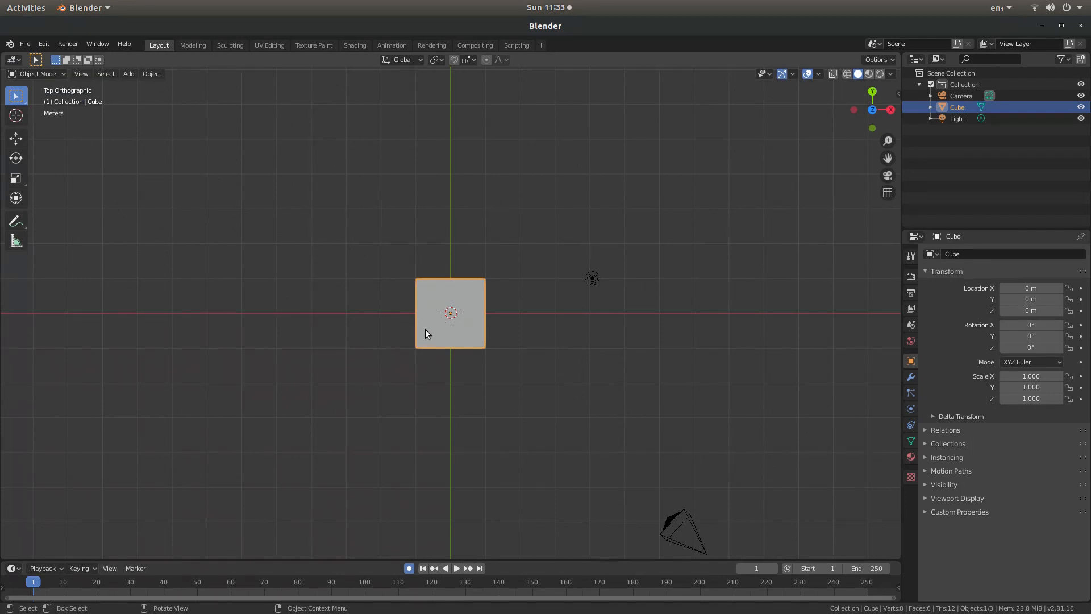
Keyframe the cube's location at frames 1 and 250 at different X positions
key("g")
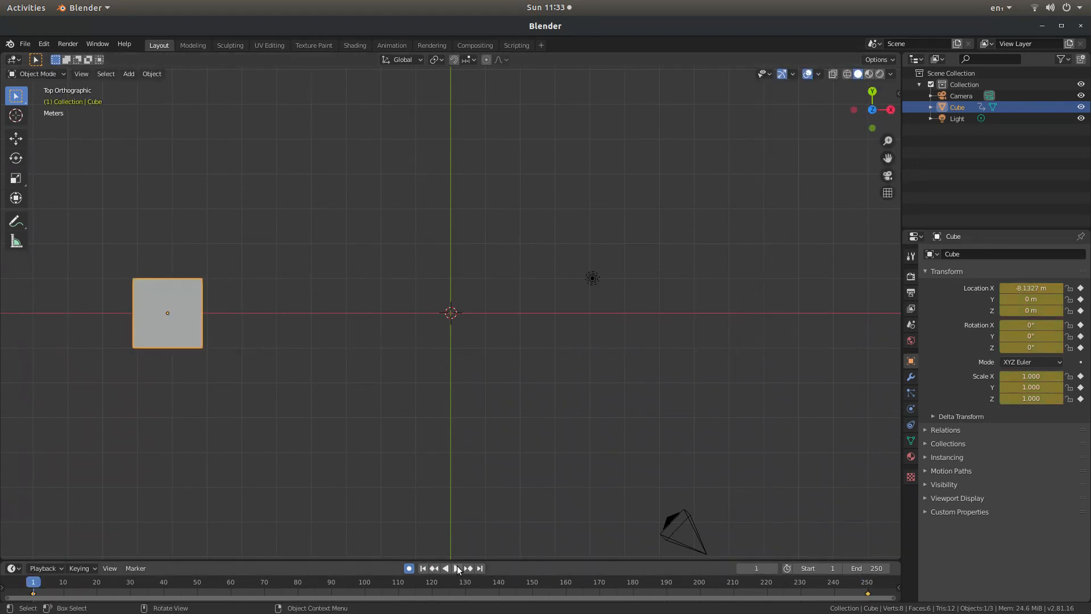
Play the animation and stop at frame 55 with the cube partway
left_click(457, 568)
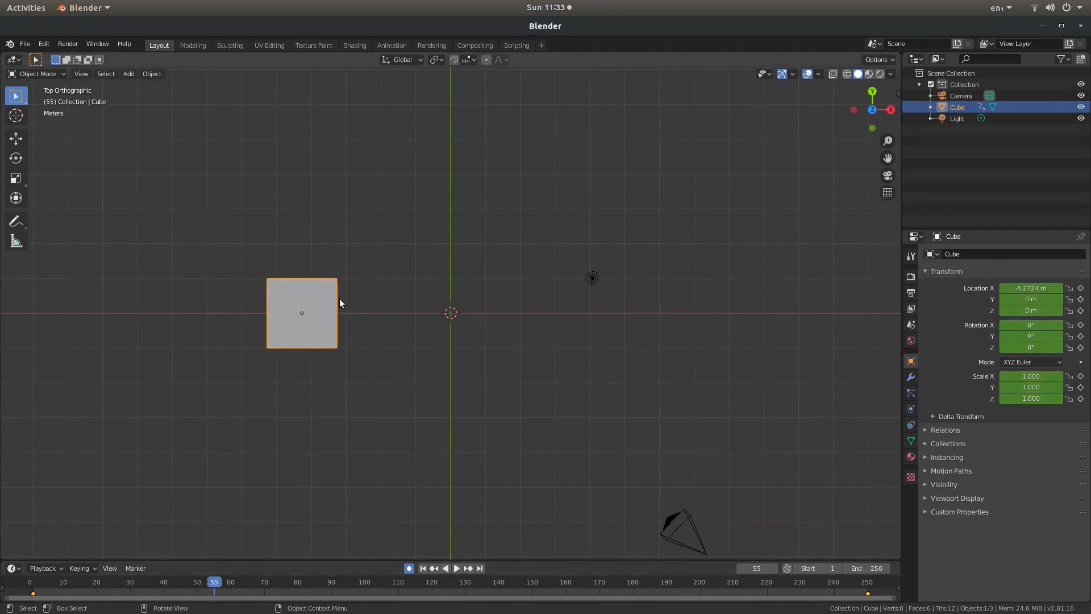
mouse_move(326, 326)
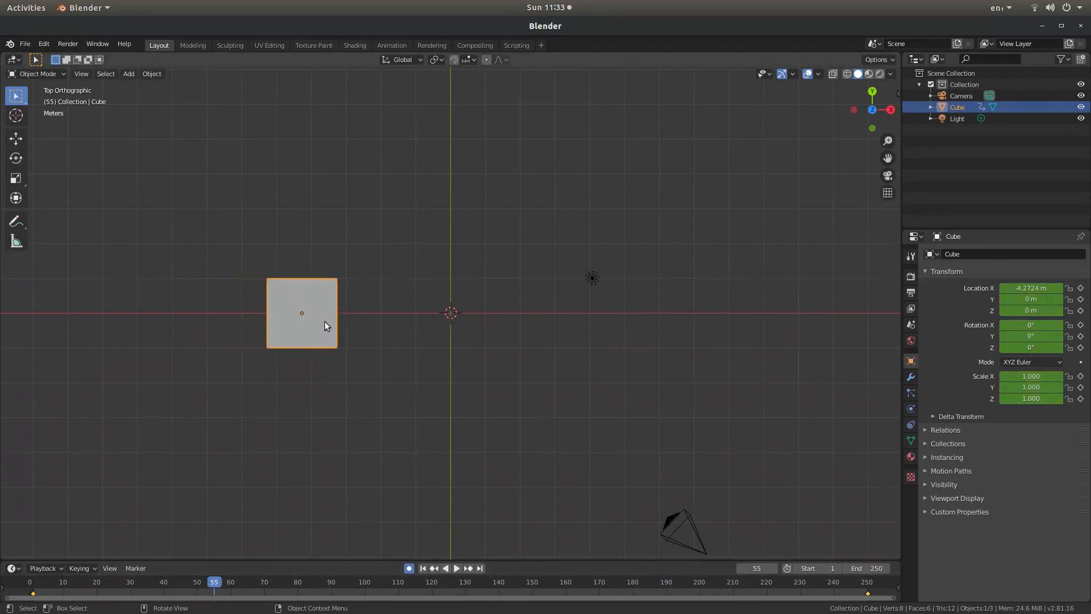
mouse_move(310, 314)
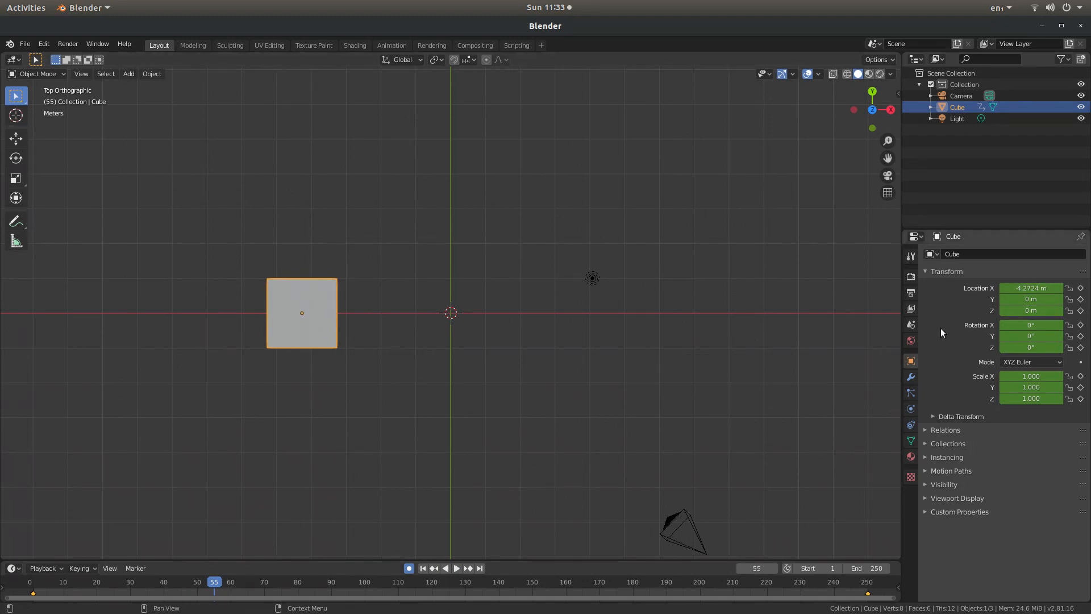
mouse_move(313, 302)
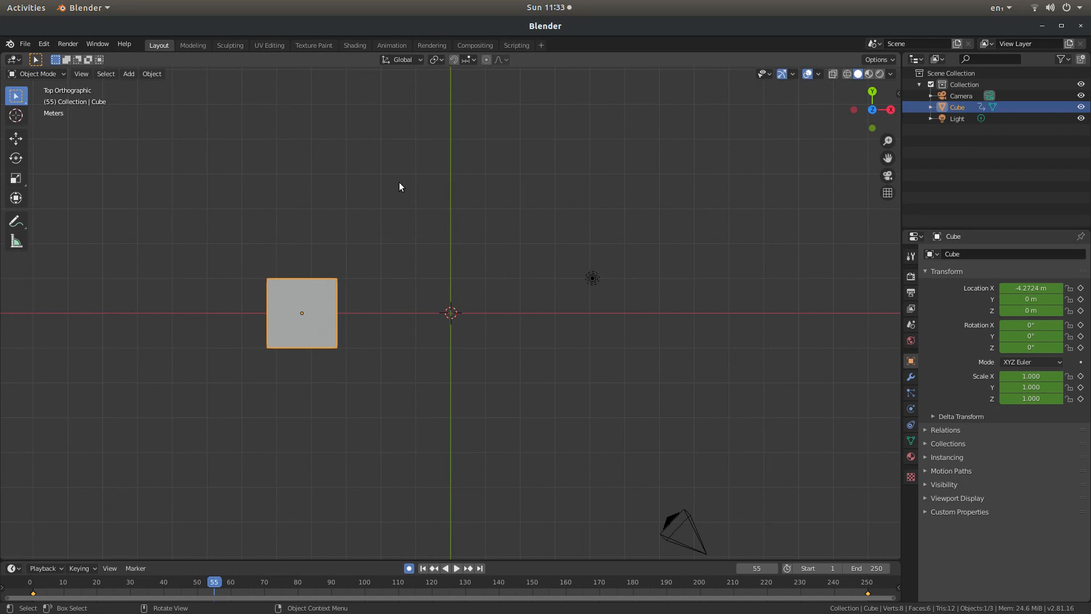
mouse_move(311, 317)
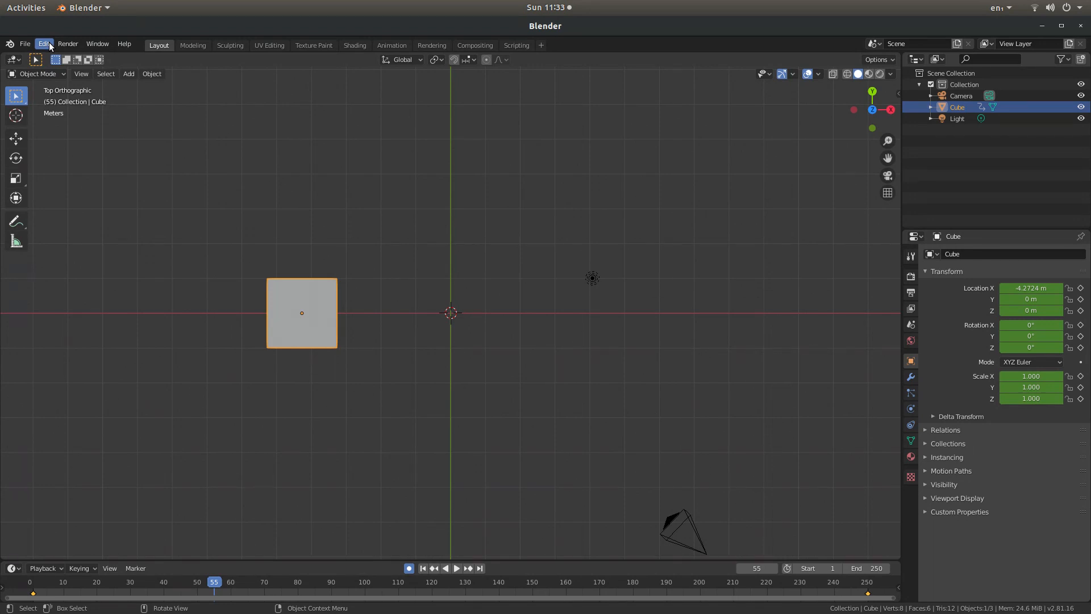
Change Default Interpolation under Preferences > Animation > F-Curves from Linear to Bezier
left_click(44, 44)
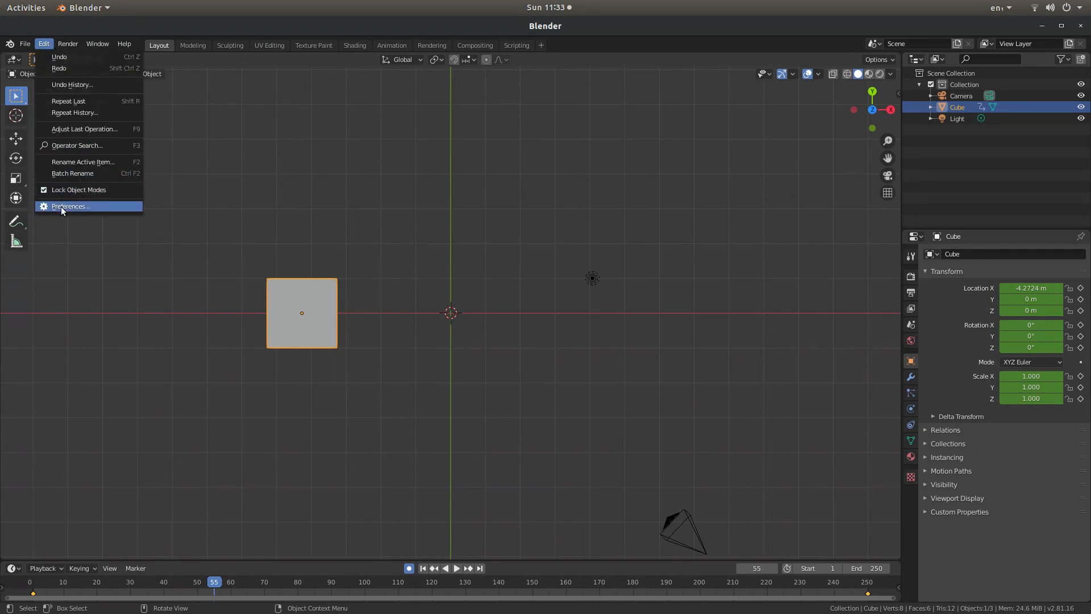
left_click(71, 206)
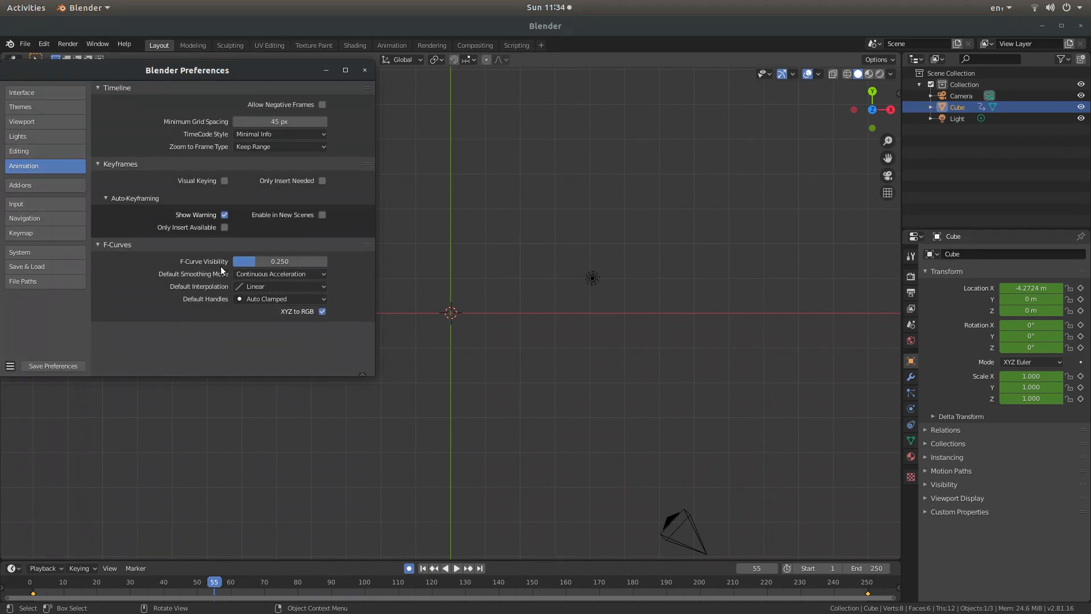
left_click(280, 287)
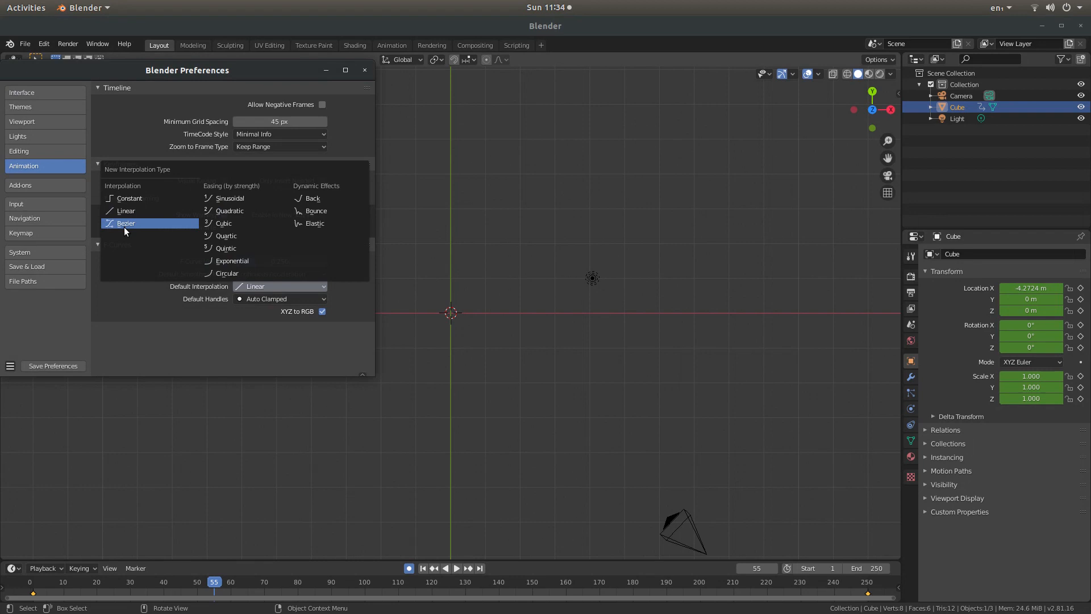
mouse_move(125, 226)
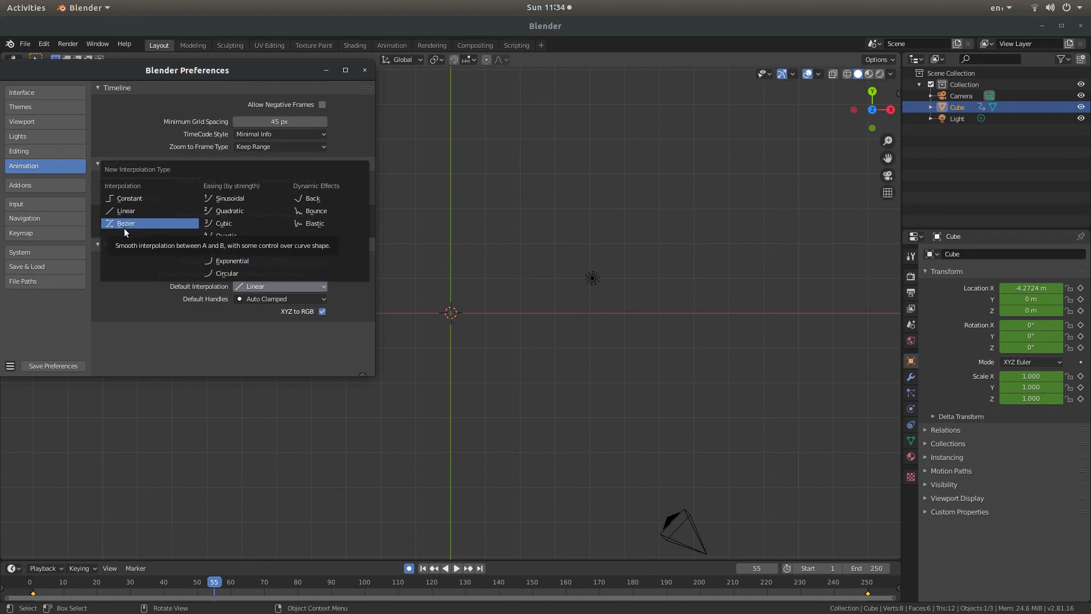
mouse_move(146, 233)
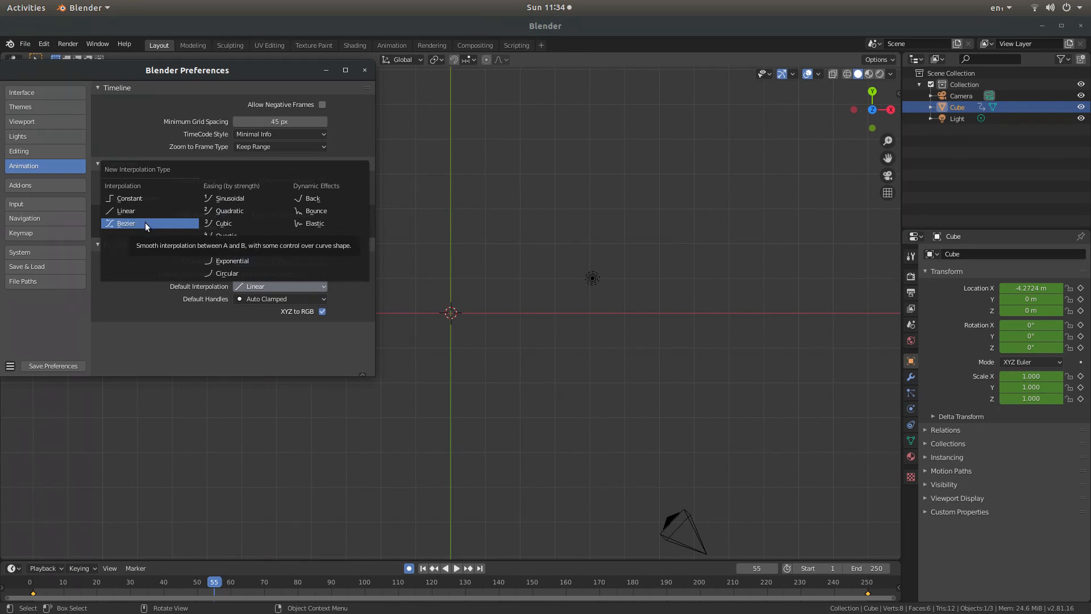
left_click(126, 222)
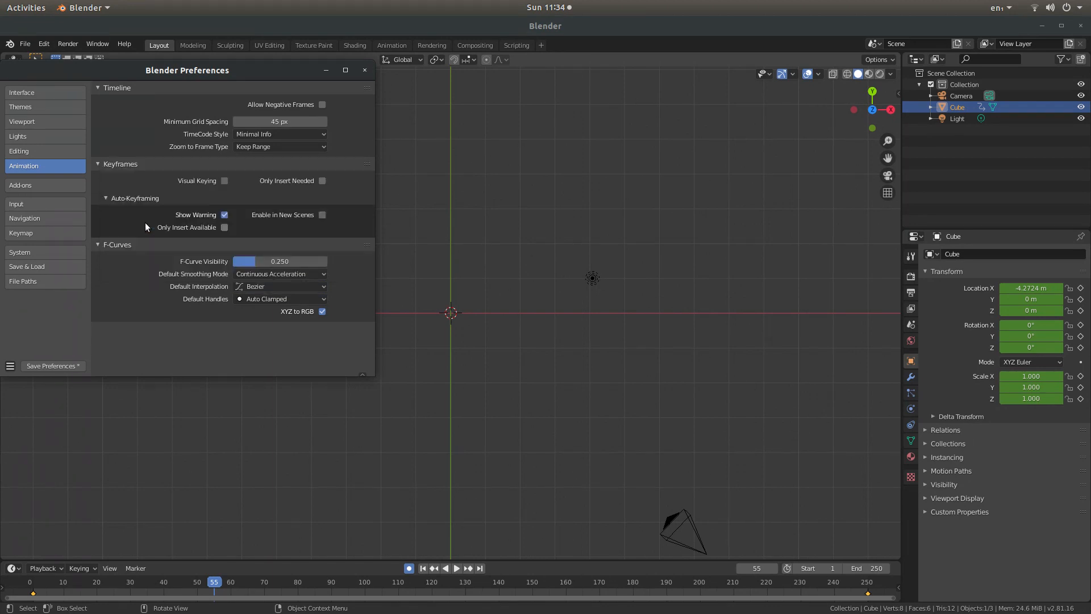